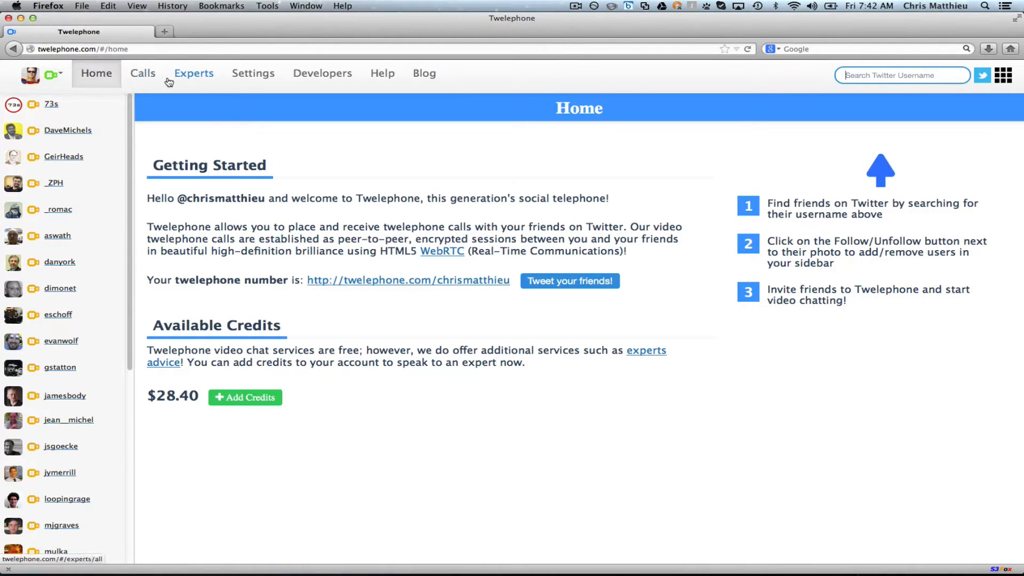
# Sign into Twelephone in Safari via Login with Twitter and authorize the 73s account
pyautogui.click(193, 73)
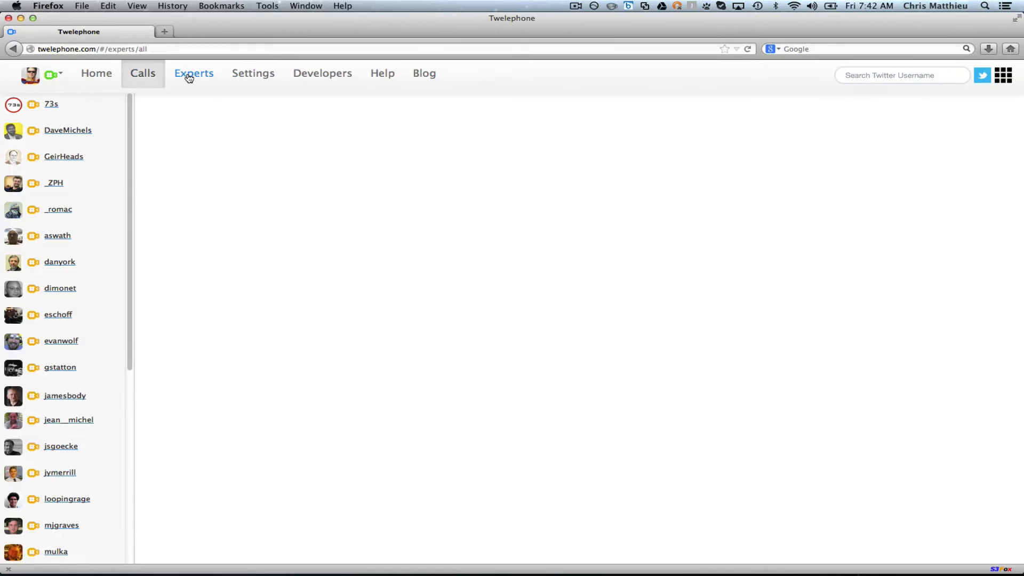
pyautogui.click(96, 72)
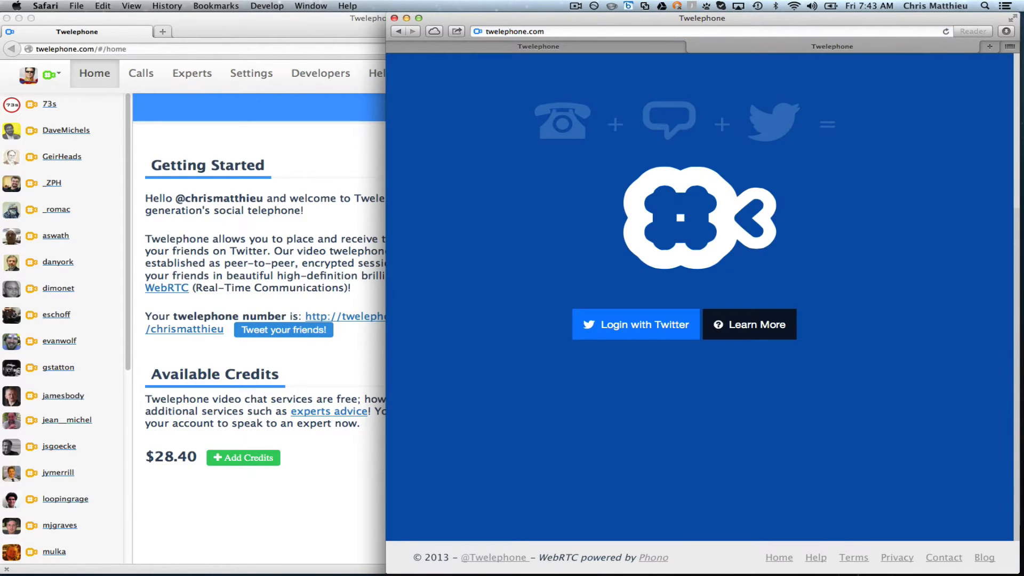
pyautogui.click(635, 324)
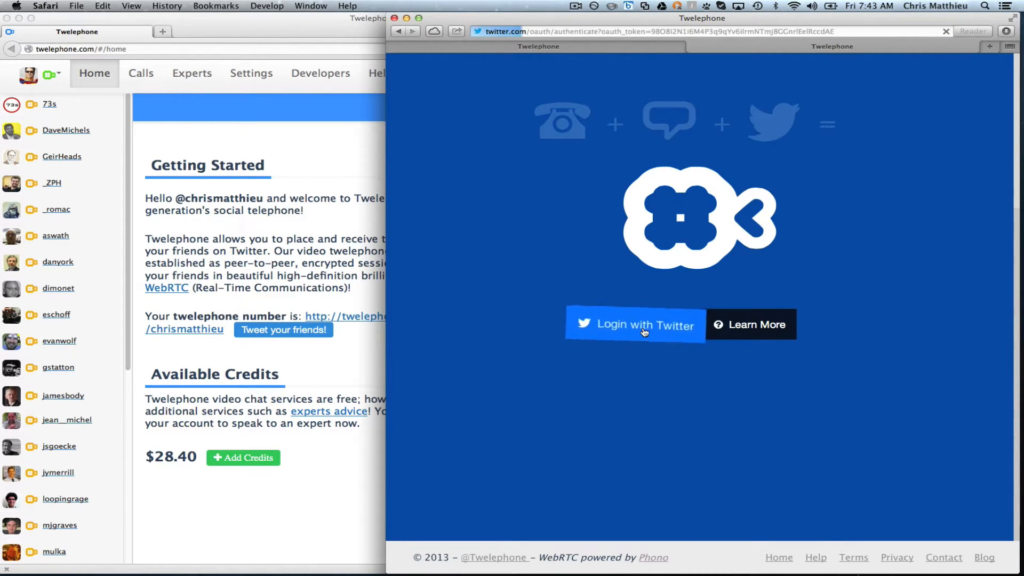
pyautogui.click(634, 325)
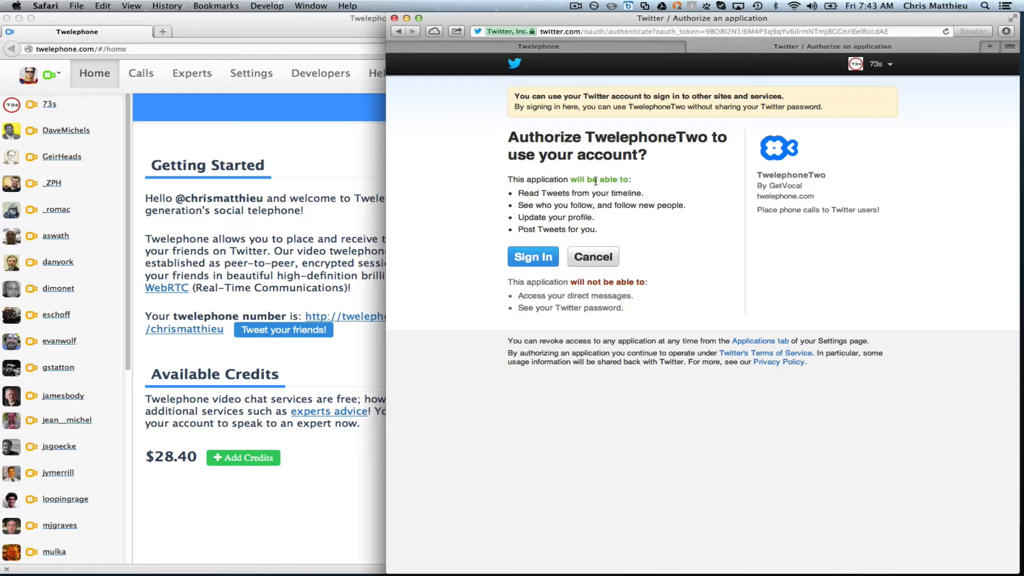
pyautogui.moveTo(164, 238)
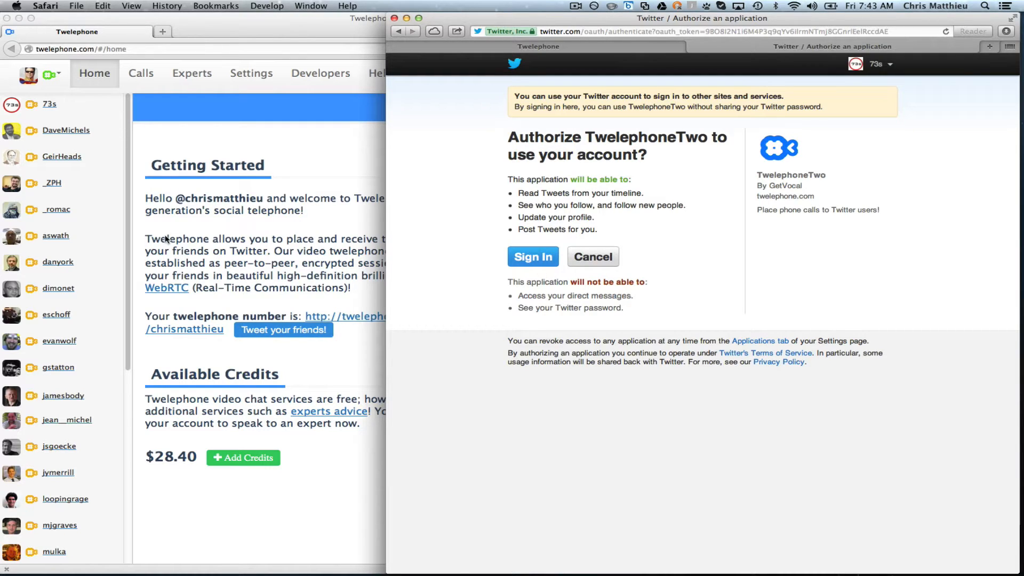
pyautogui.moveTo(309, 233)
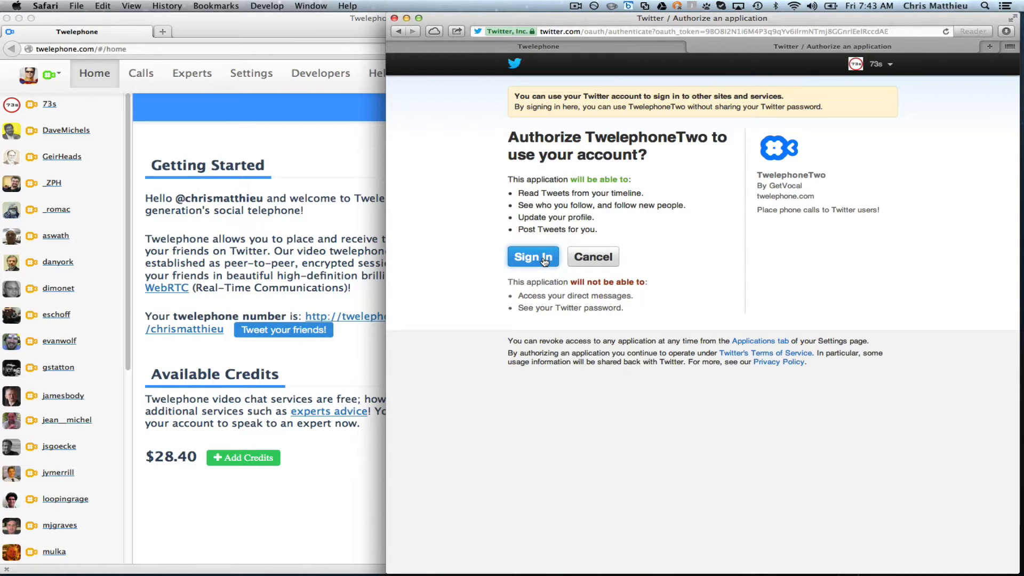
pyautogui.click(533, 256)
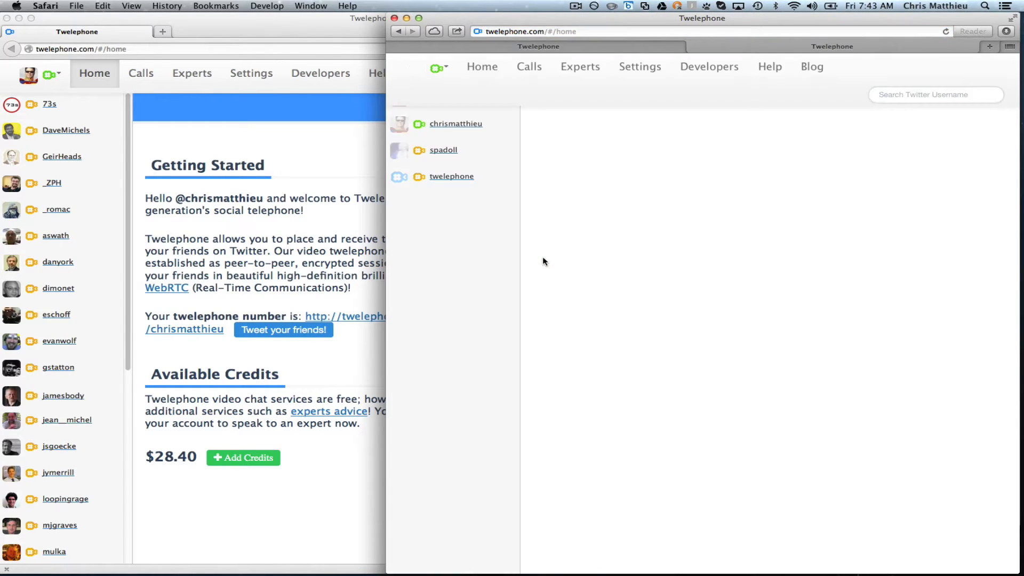
pyautogui.click(50, 103)
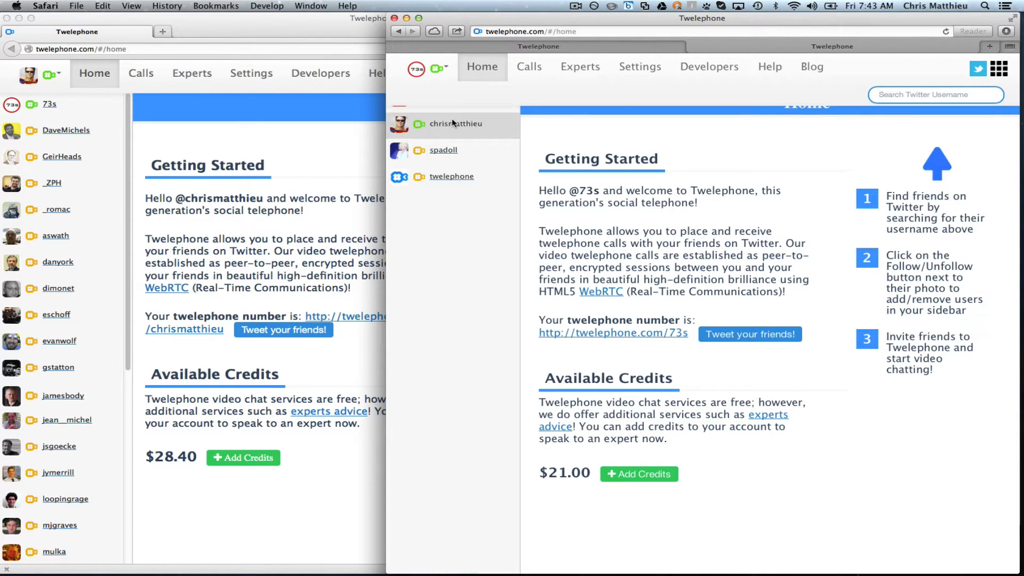
pyautogui.click(456, 123)
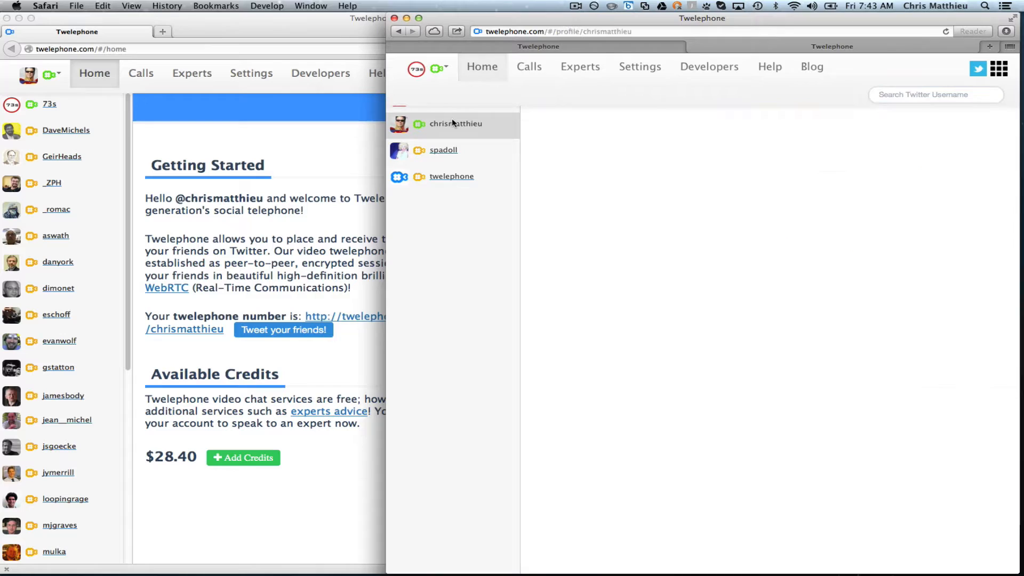
pyautogui.click(456, 124)
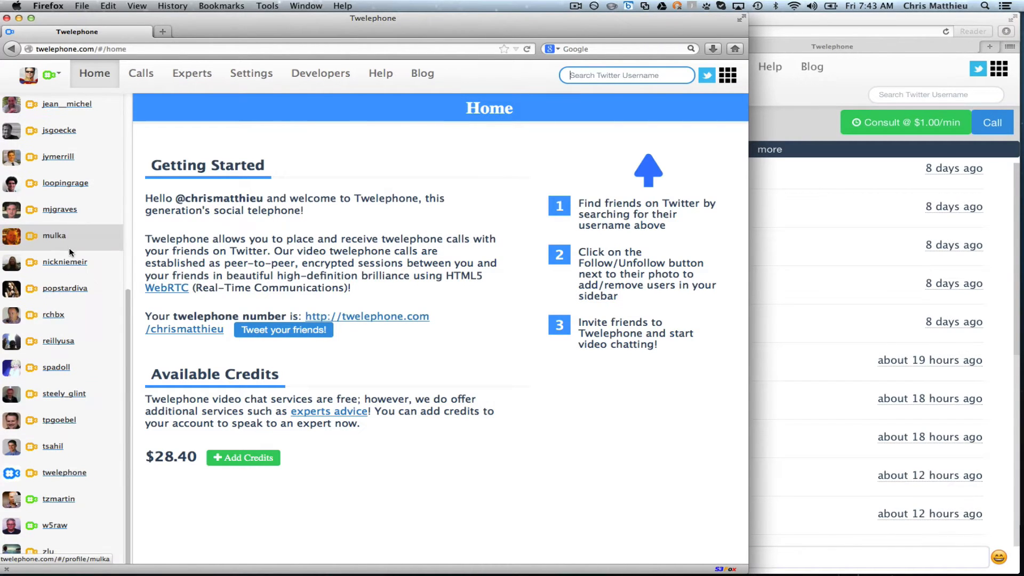
pyautogui.click(57, 500)
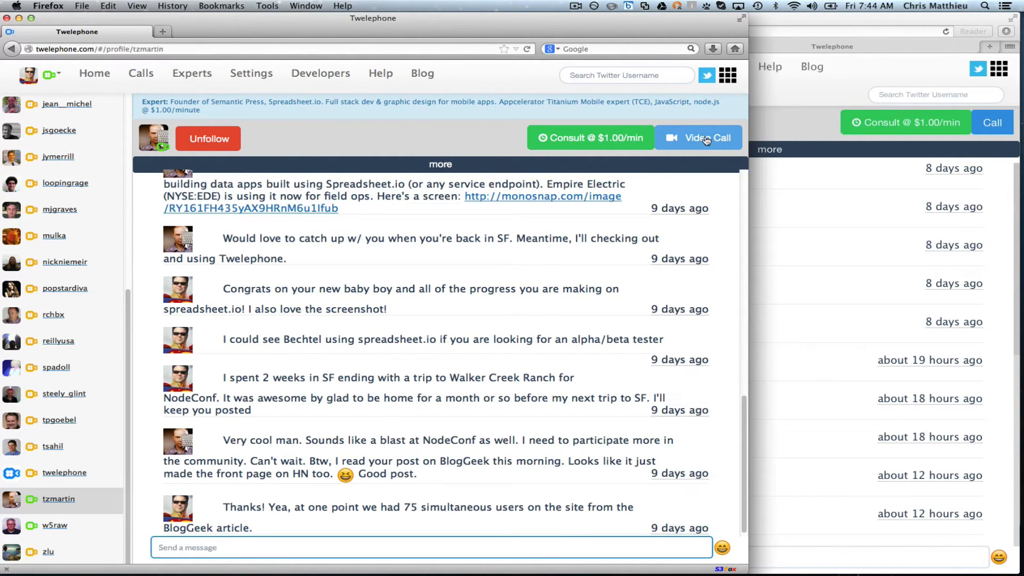
pyautogui.moveTo(34, 511)
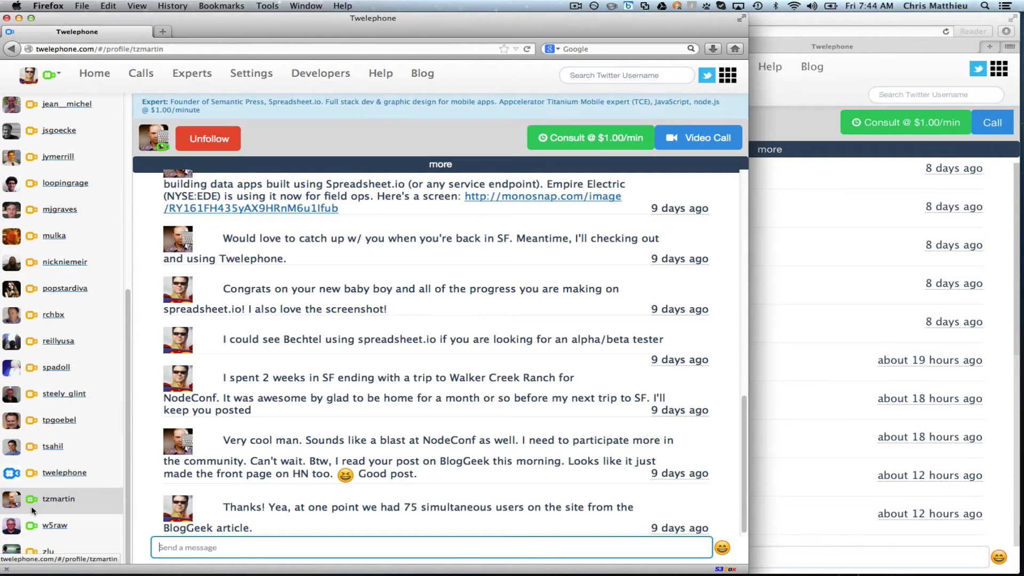
pyautogui.click(54, 525)
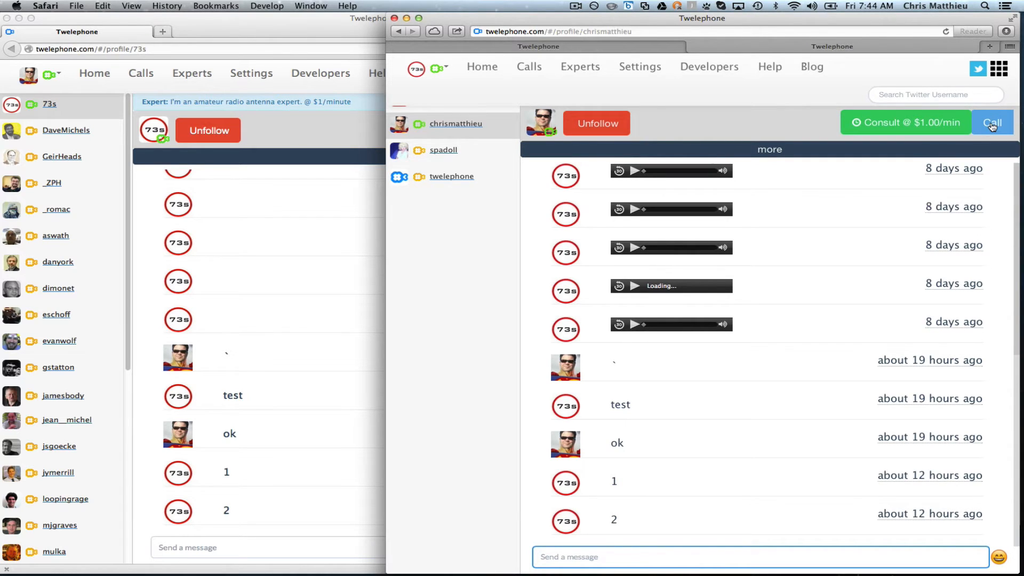
# Call chrismatthieu from Safari, accept in Firefox and share the camera and microphone
pyautogui.click(992, 122)
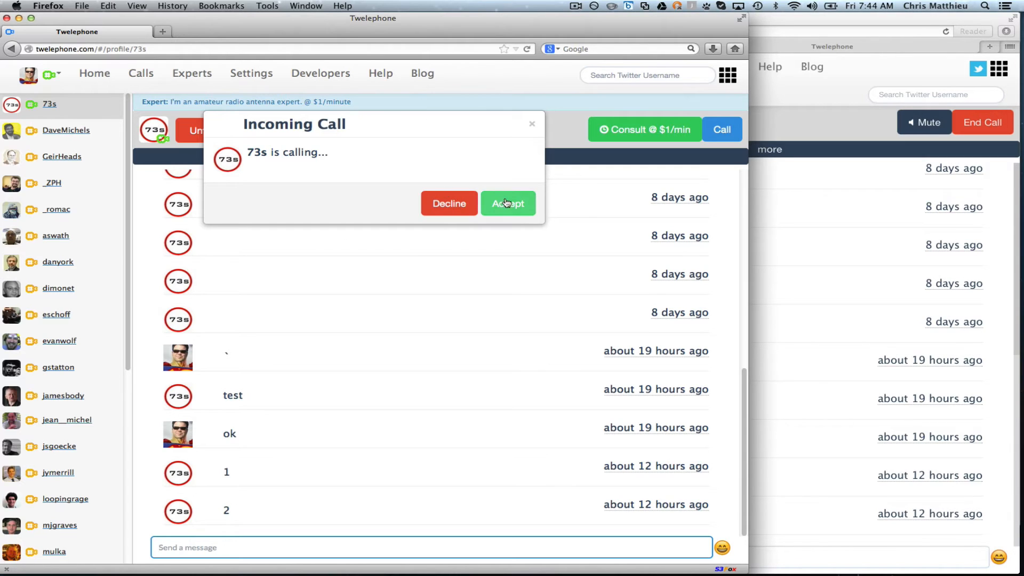
pyautogui.click(508, 202)
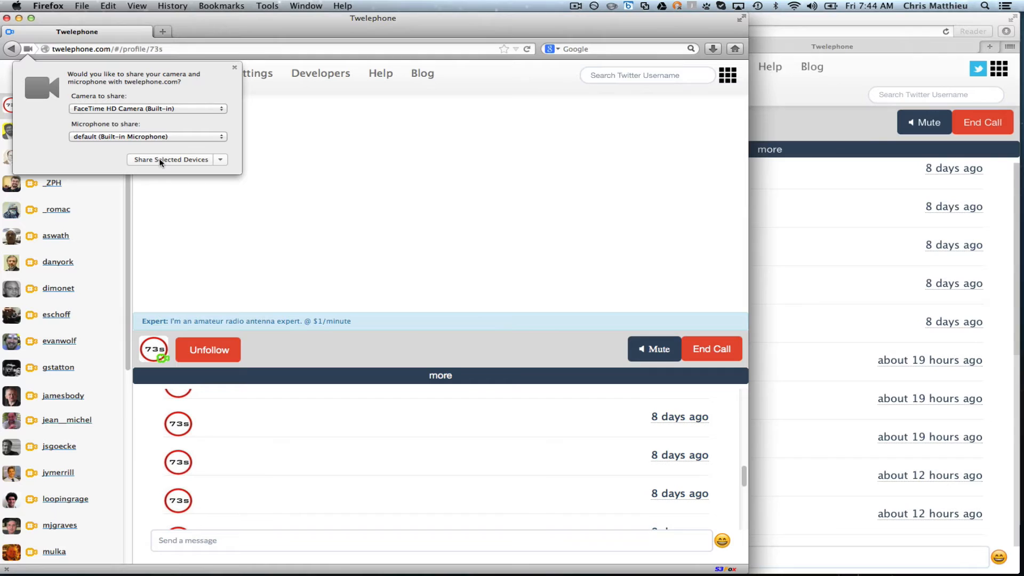
pyautogui.click(171, 159)
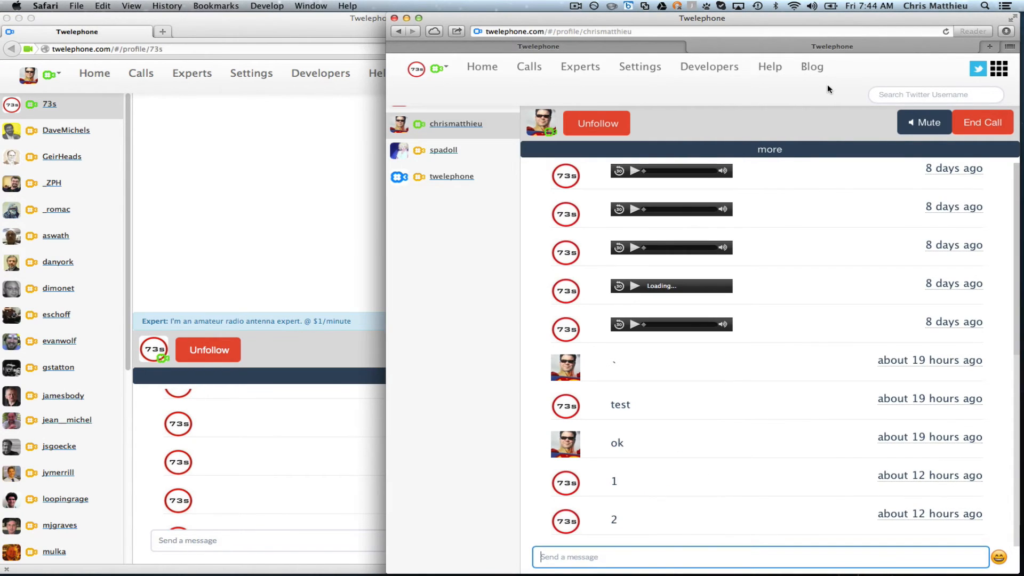
pyautogui.moveTo(874, 133)
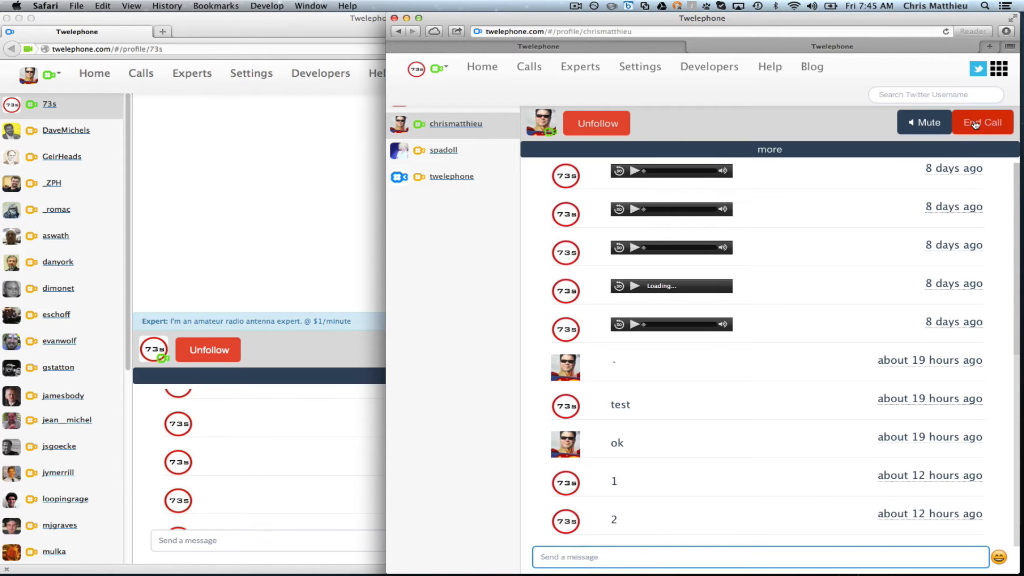
# End the 73s-to-chrismatthieu call from Safari
pyautogui.click(983, 122)
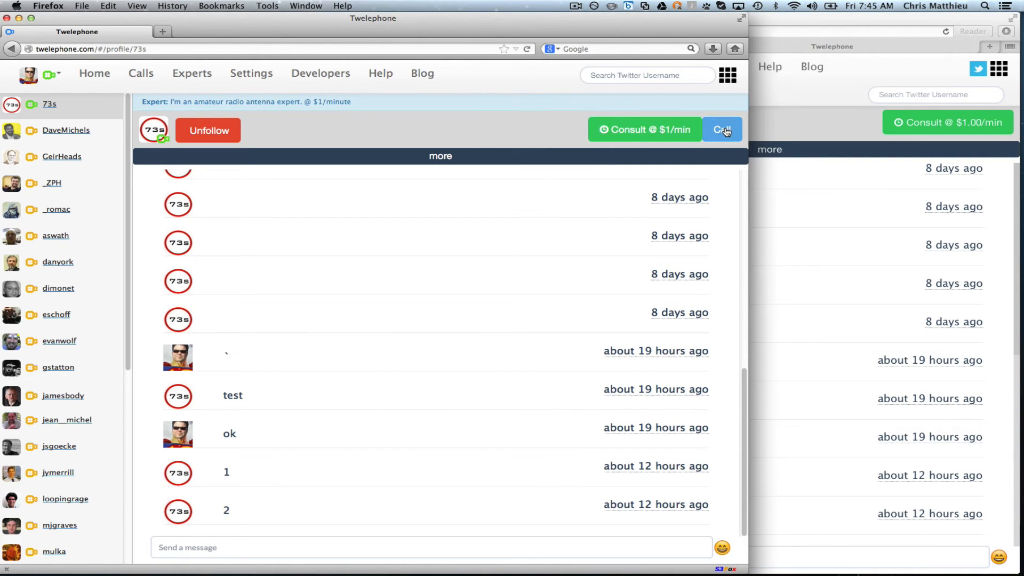
# Call 73s from Firefox, accept in Safari, then end the call to get the tweet prompt
pyautogui.click(722, 129)
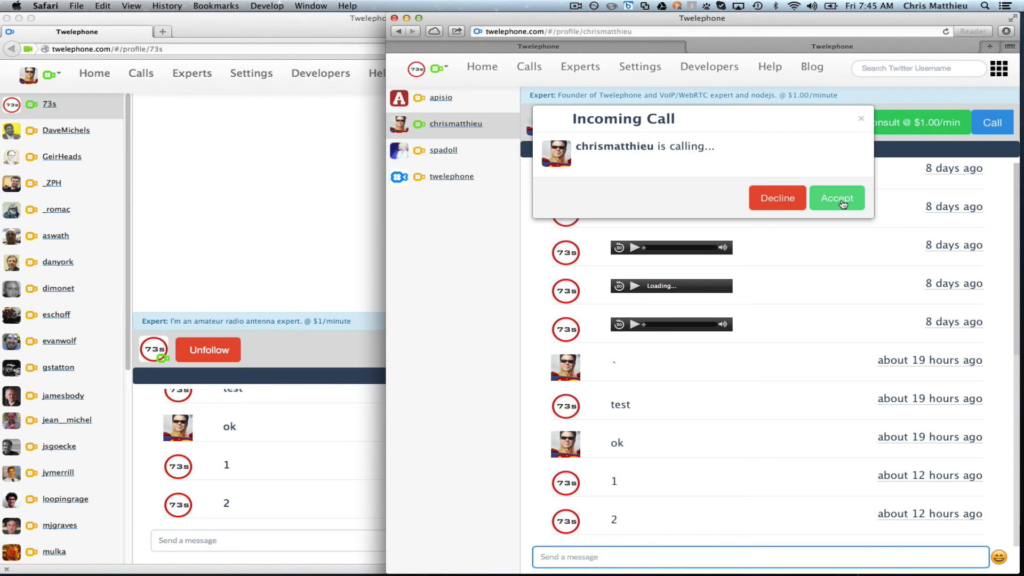
pyautogui.click(837, 198)
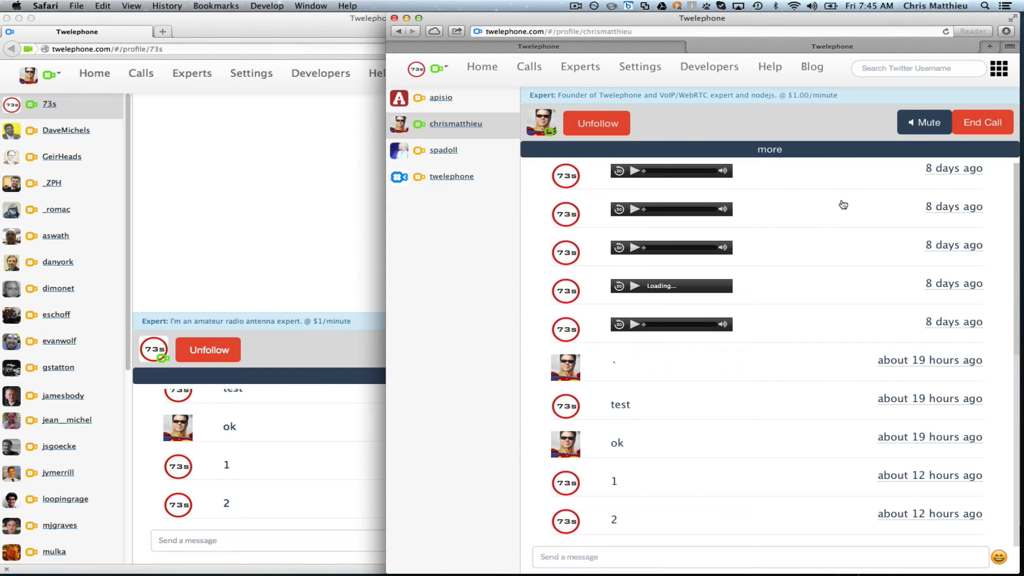
pyautogui.moveTo(788, 118)
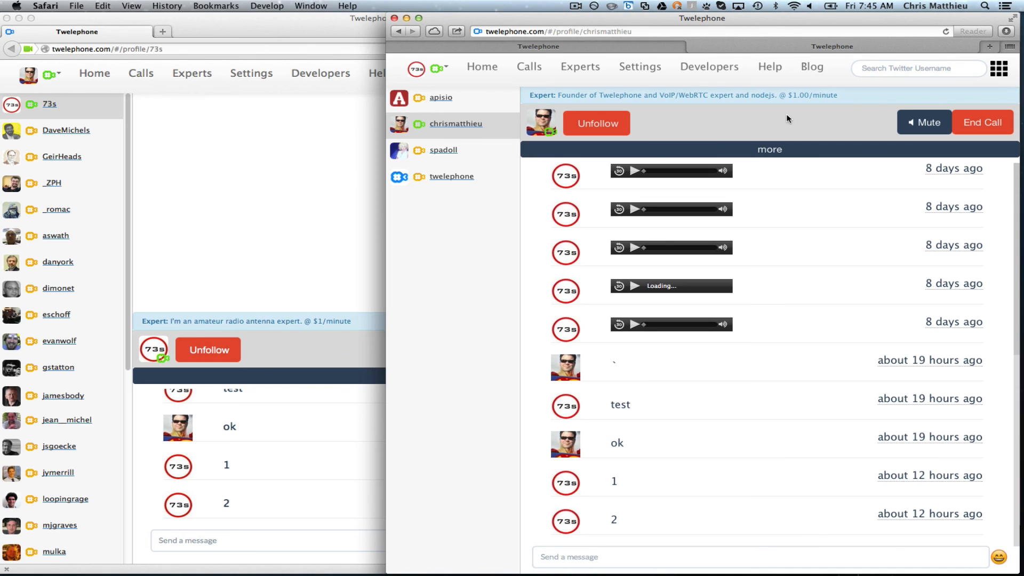
pyautogui.click(982, 121)
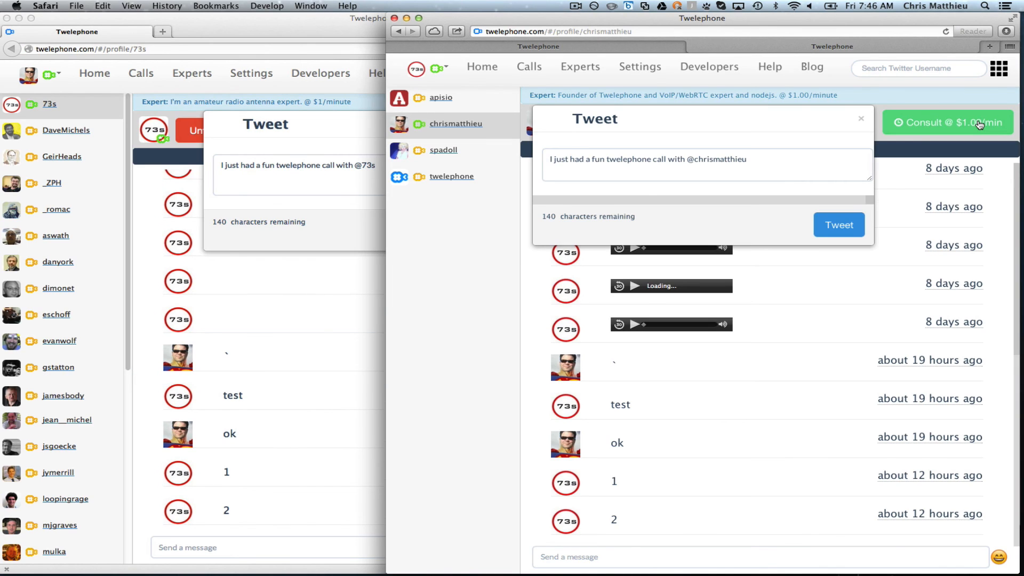